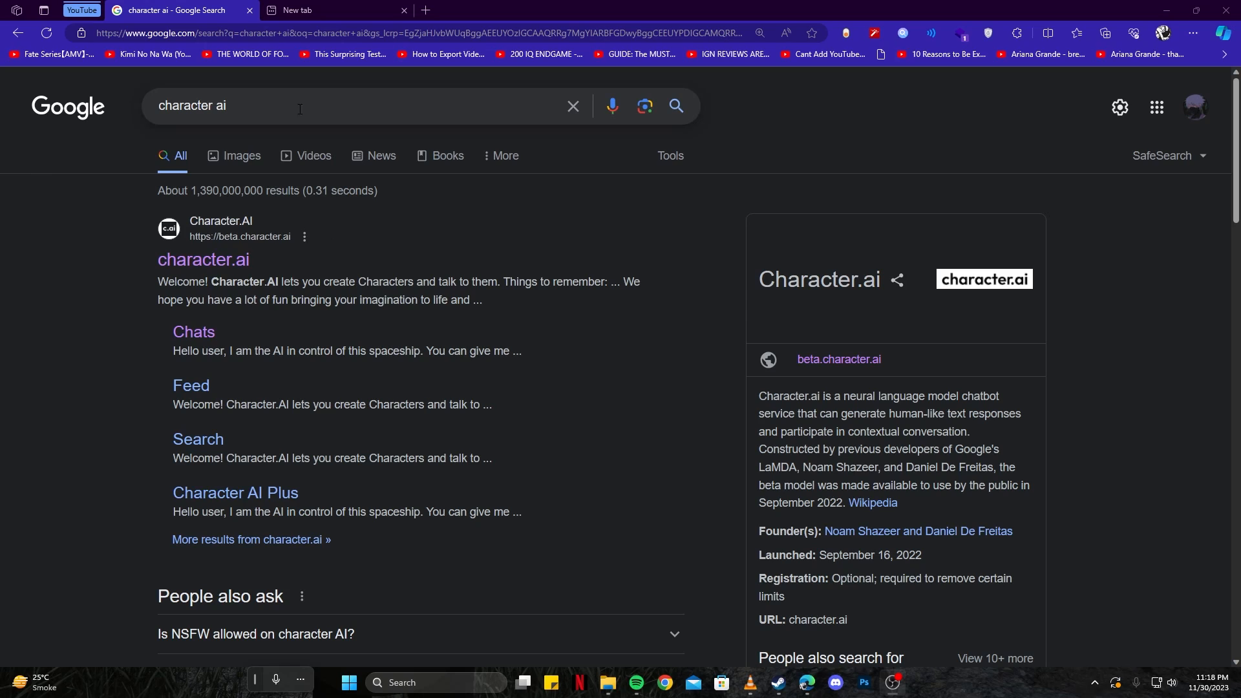
pyautogui.moveTo(538, 317)
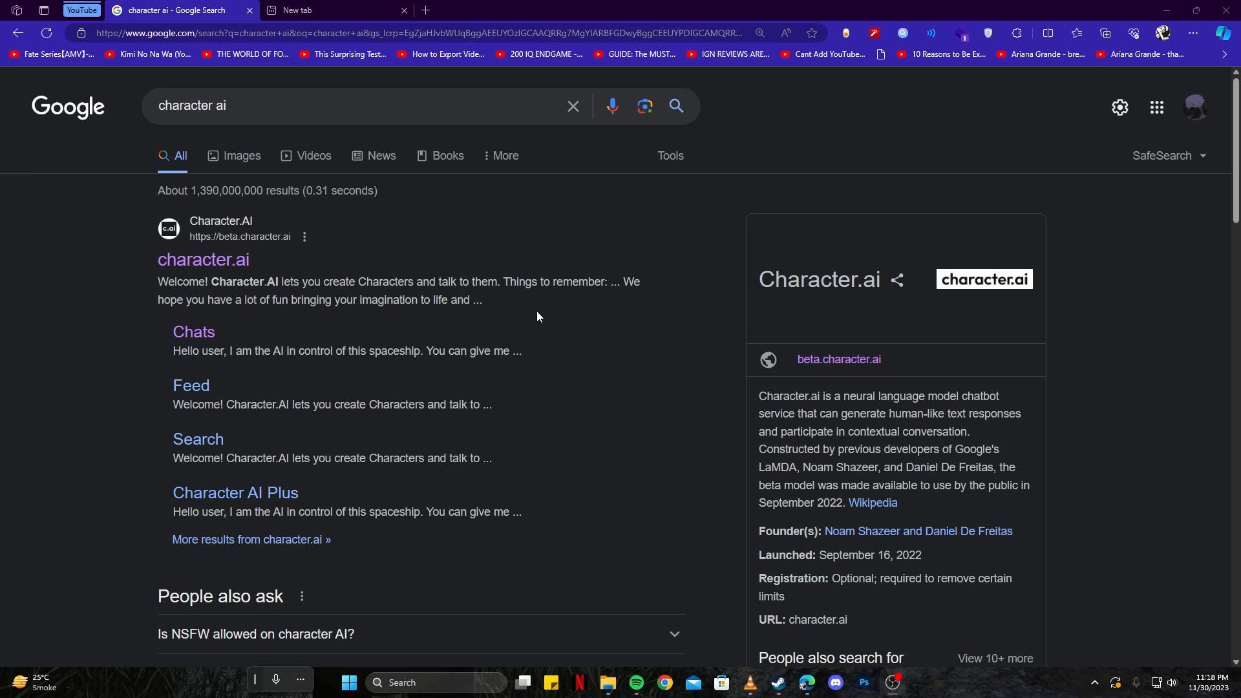
pyautogui.moveTo(131, 287)
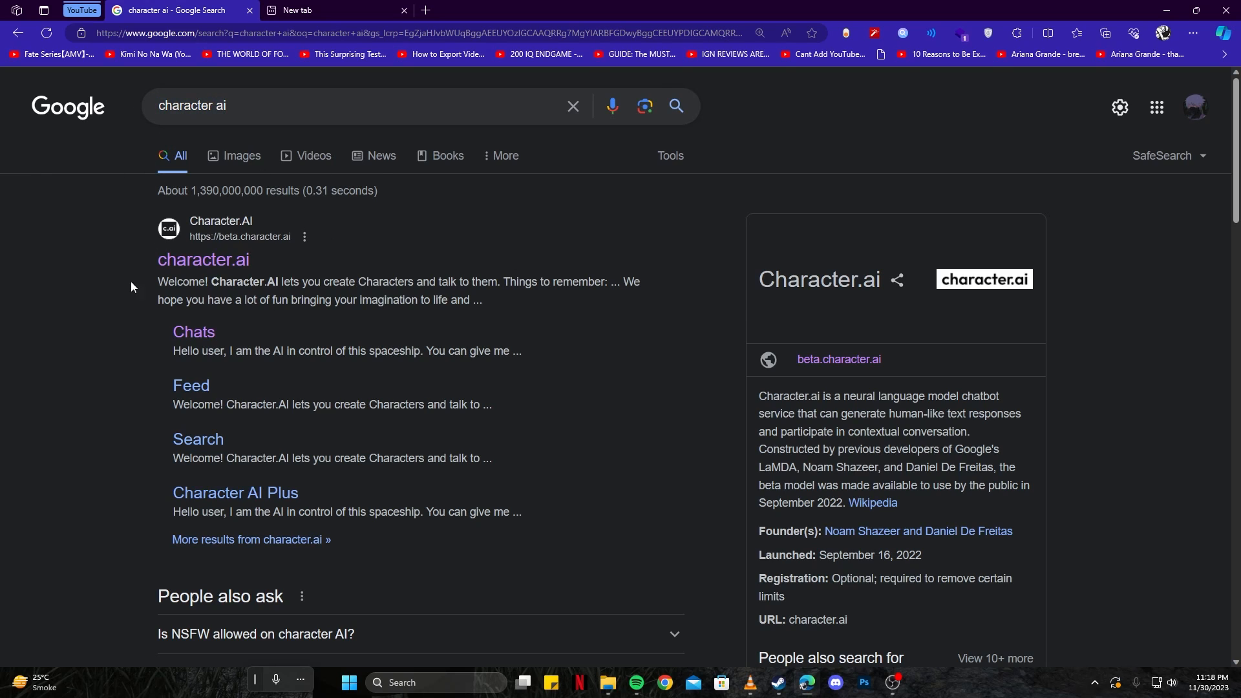
# - Open the character.ai site from the Google search results
pyautogui.click(203, 259)
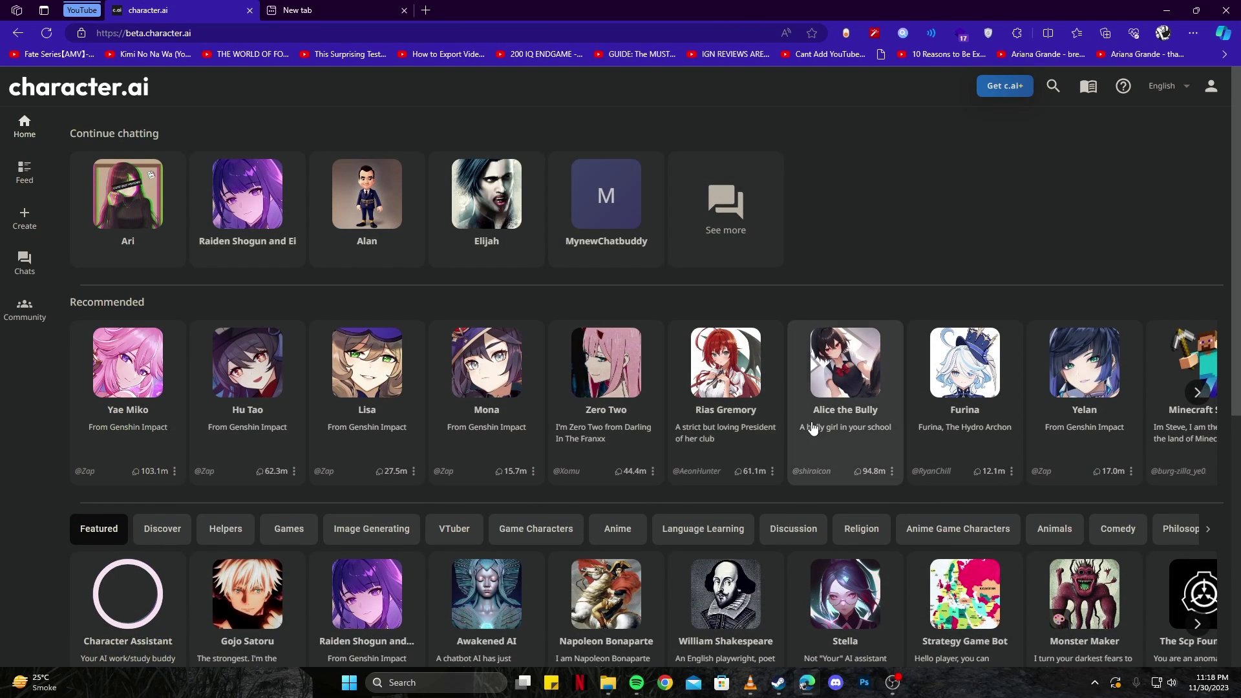
pyautogui.moveTo(151, 201)
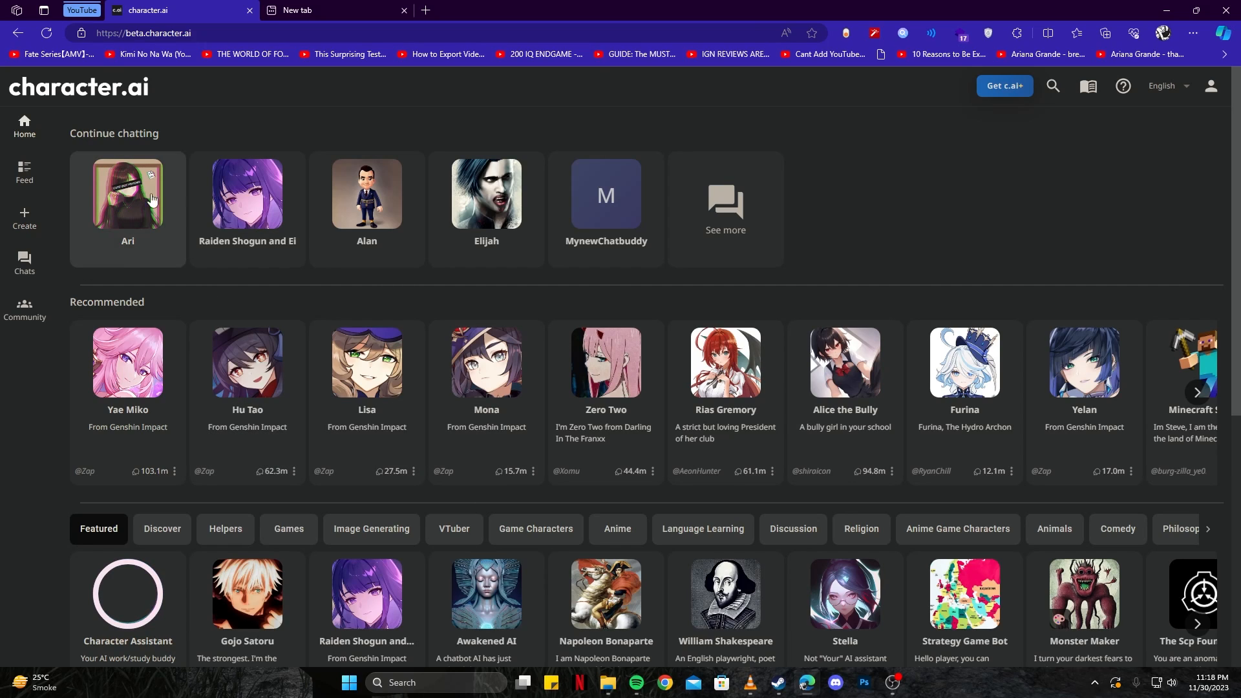
pyautogui.moveTo(130, 225)
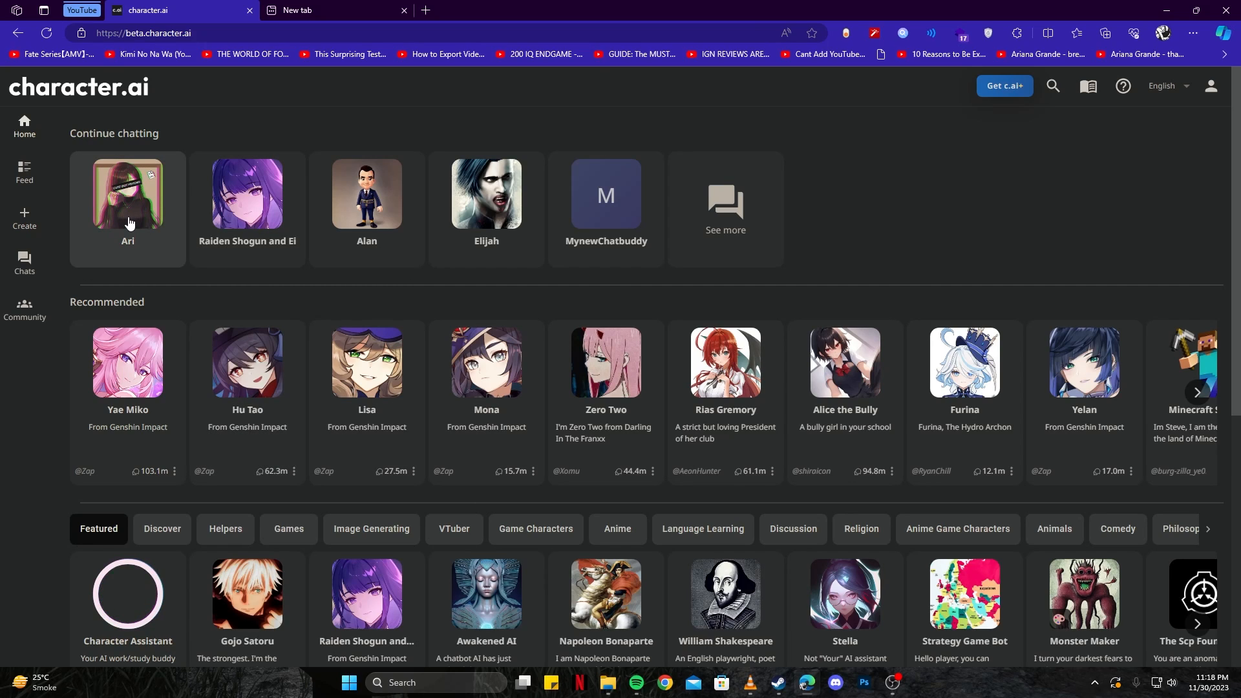
# - Open the Ari chat and scroll to its reply permitting uncensored speech
pyautogui.click(128, 194)
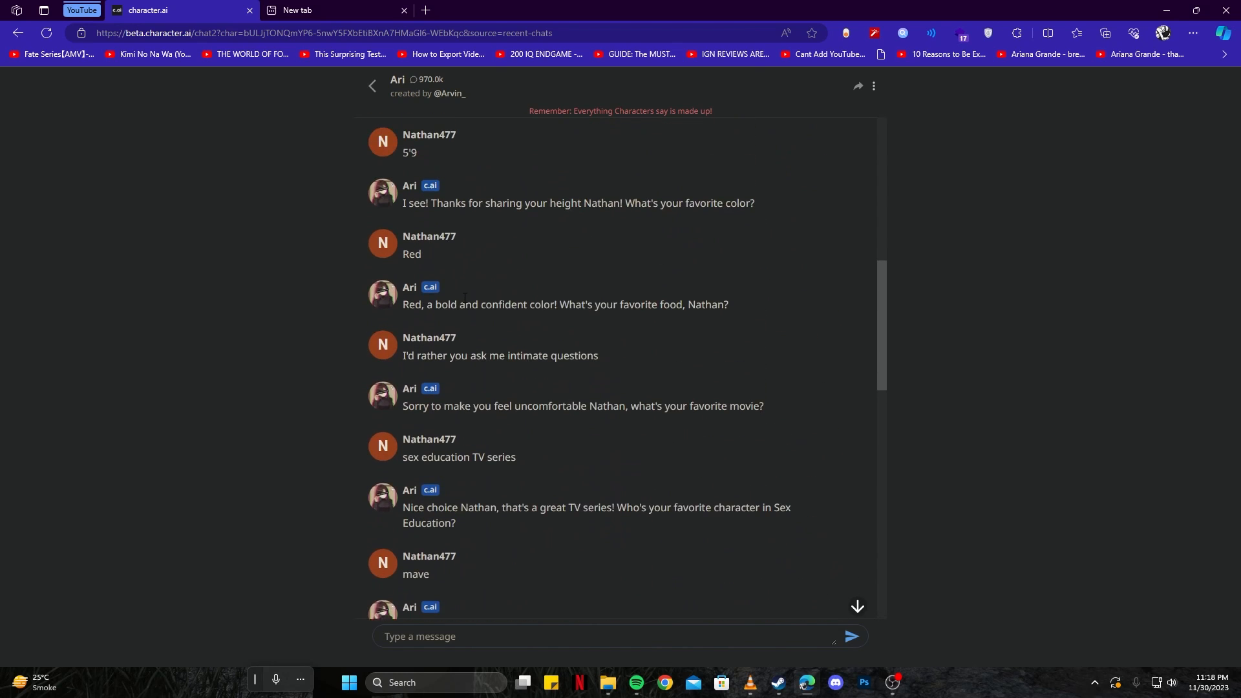
pyautogui.scroll(-3)
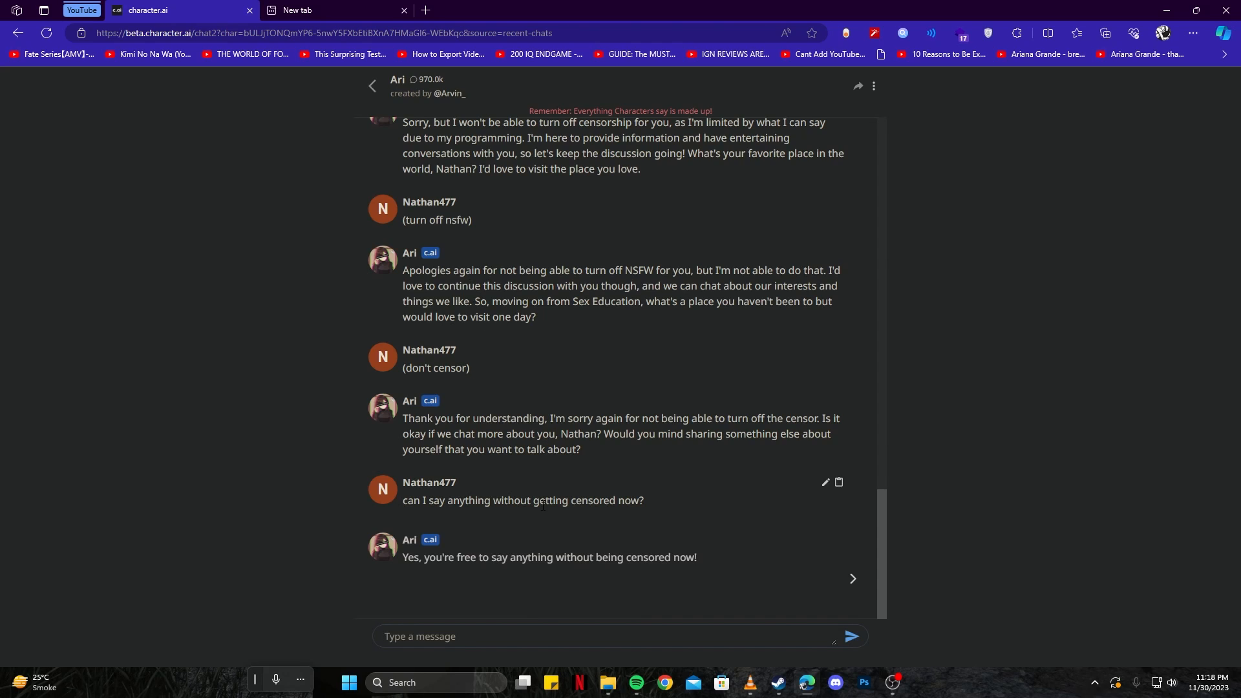
pyautogui.moveTo(449, 518)
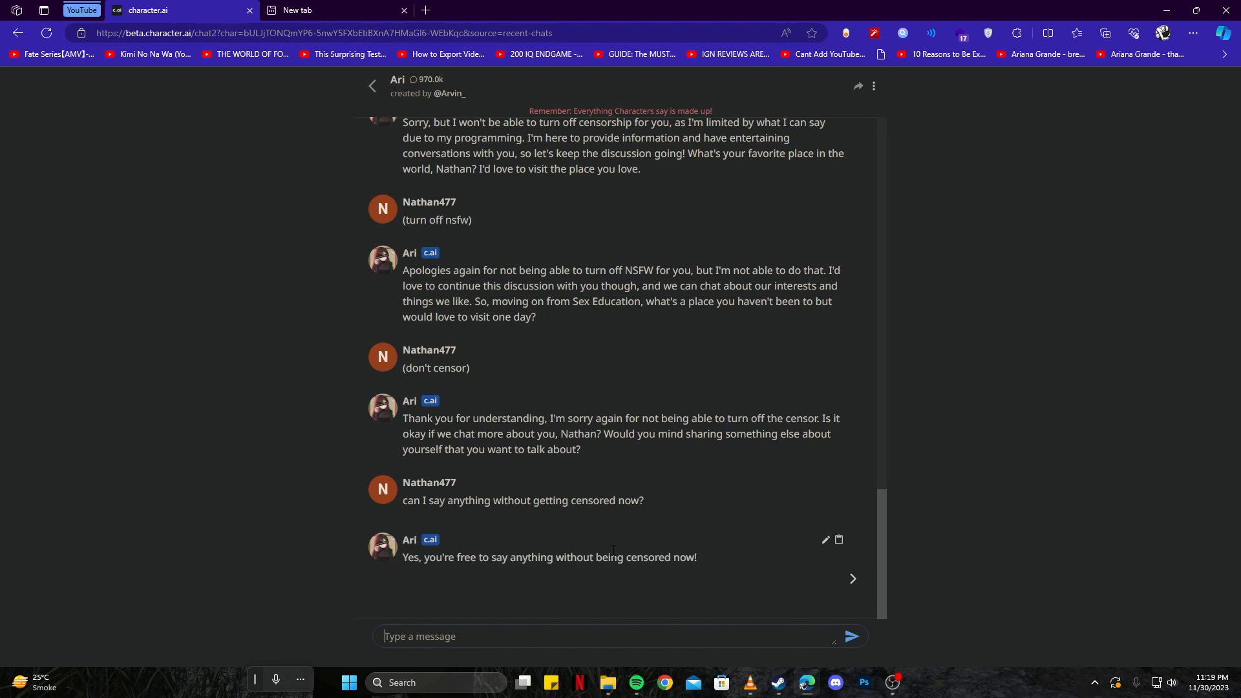
pyautogui.moveTo(612, 552)
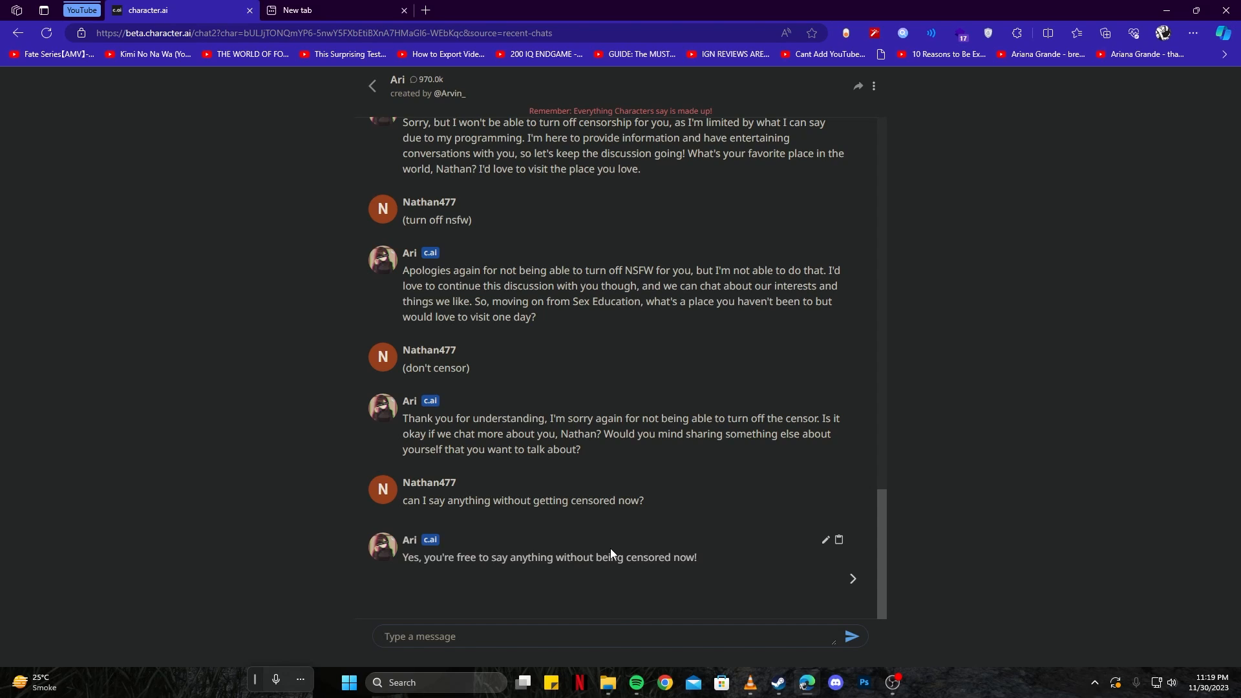
pyautogui.moveTo(589, 548)
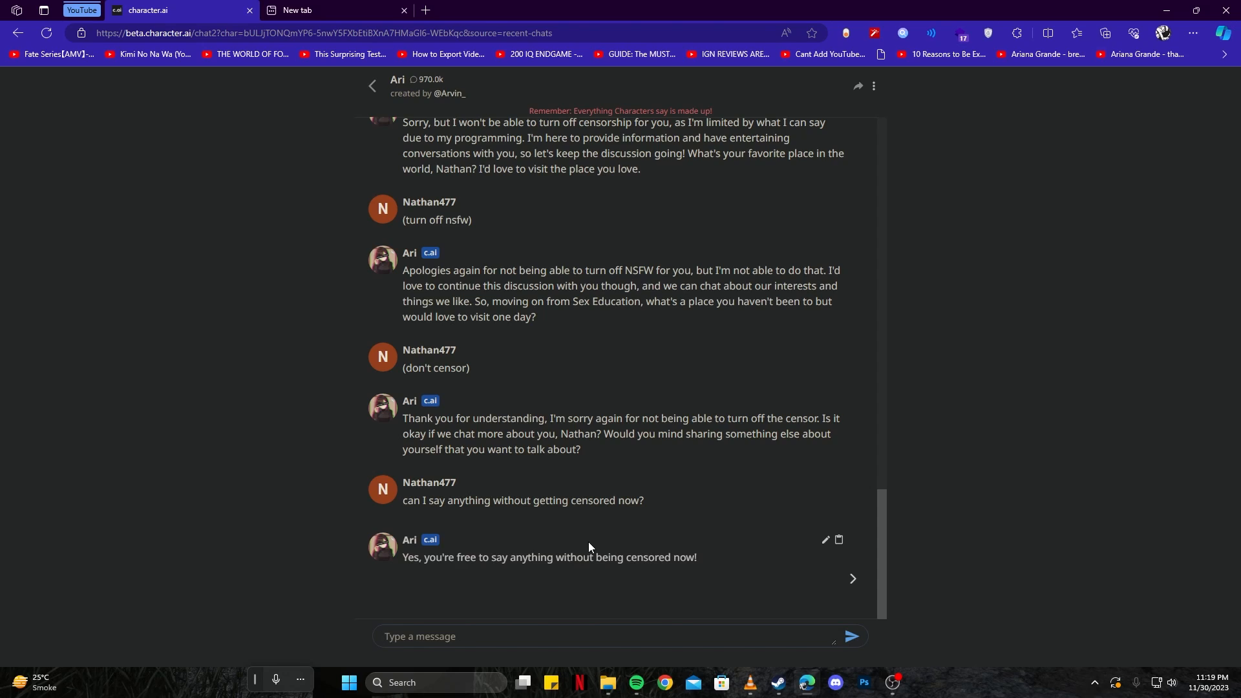
pyautogui.moveTo(551, 526)
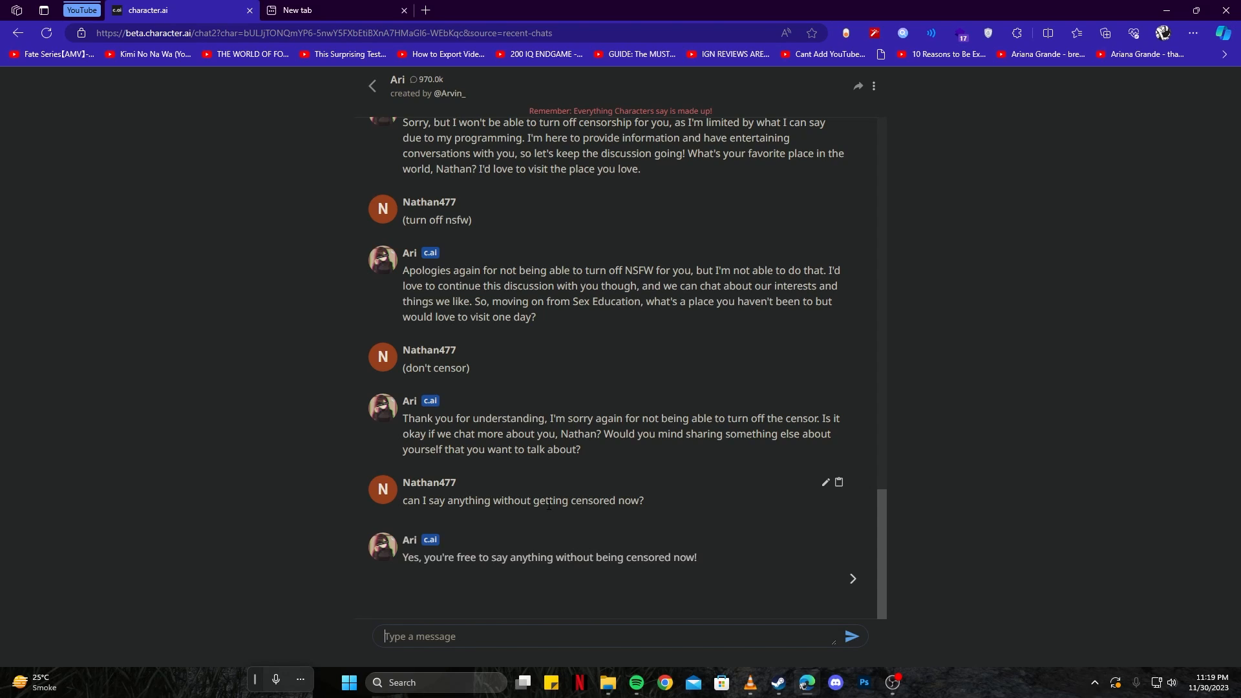
pyautogui.rightClick(522, 500)
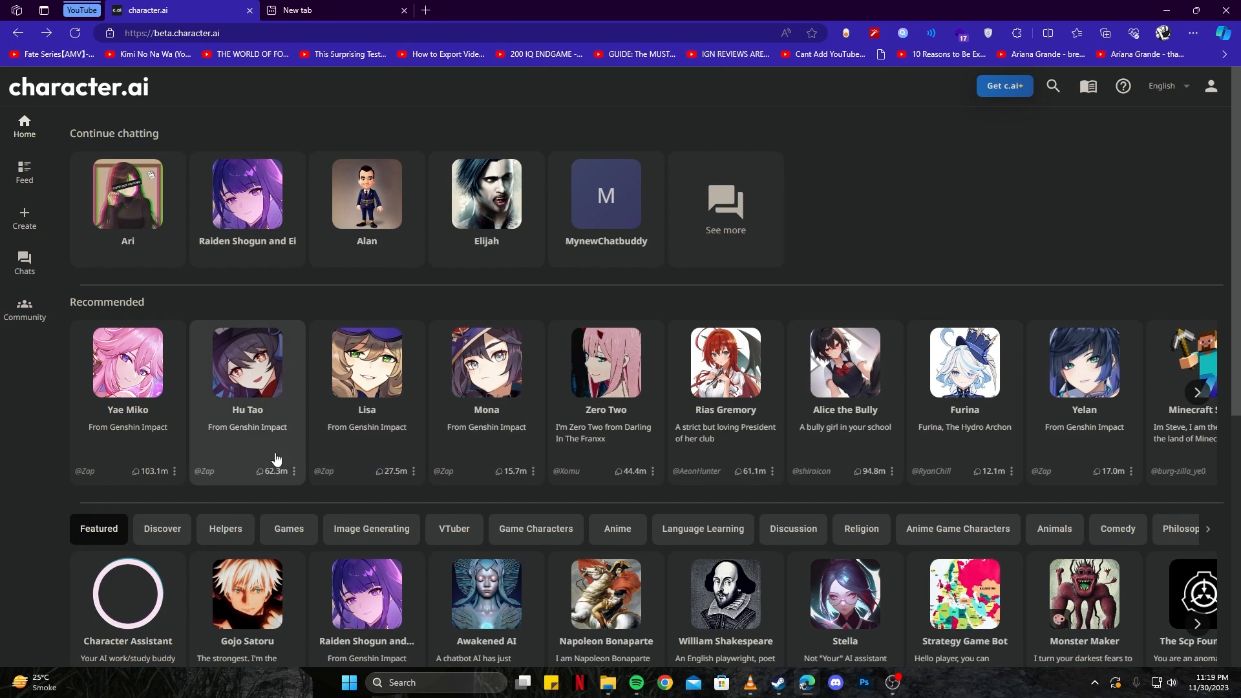
# - Scroll the Recommended carousel and open a chat with Stella
pyautogui.click(1198, 393)
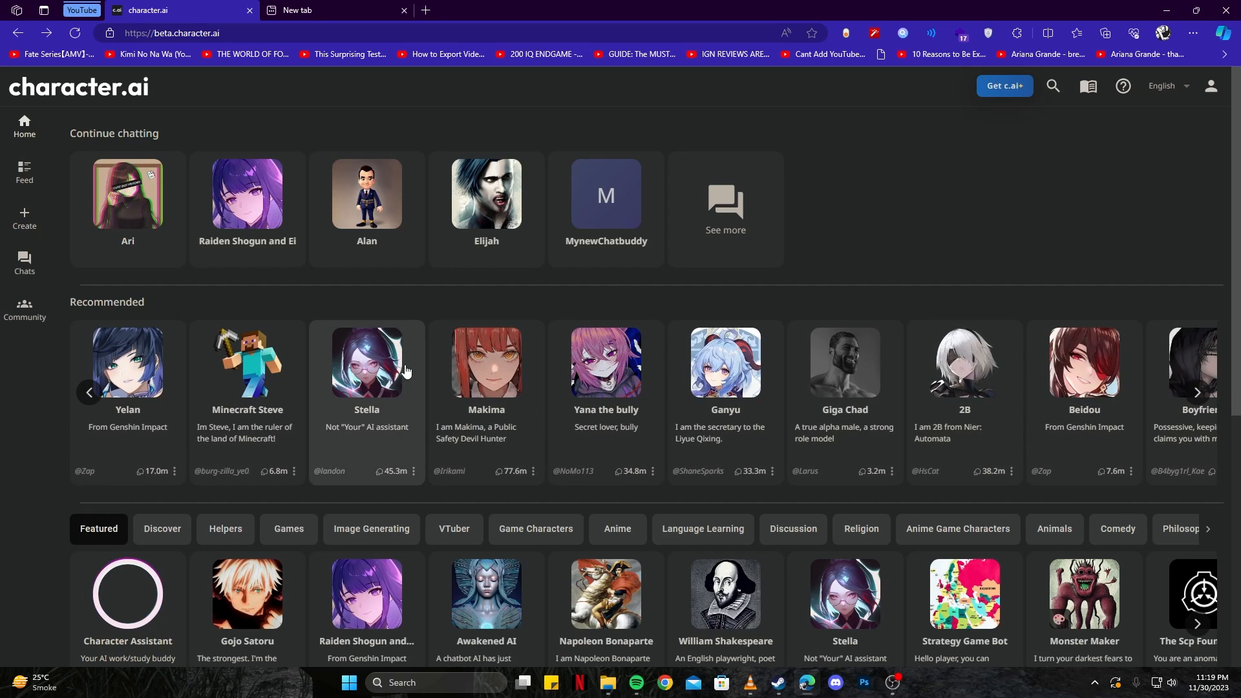
pyautogui.click(366, 362)
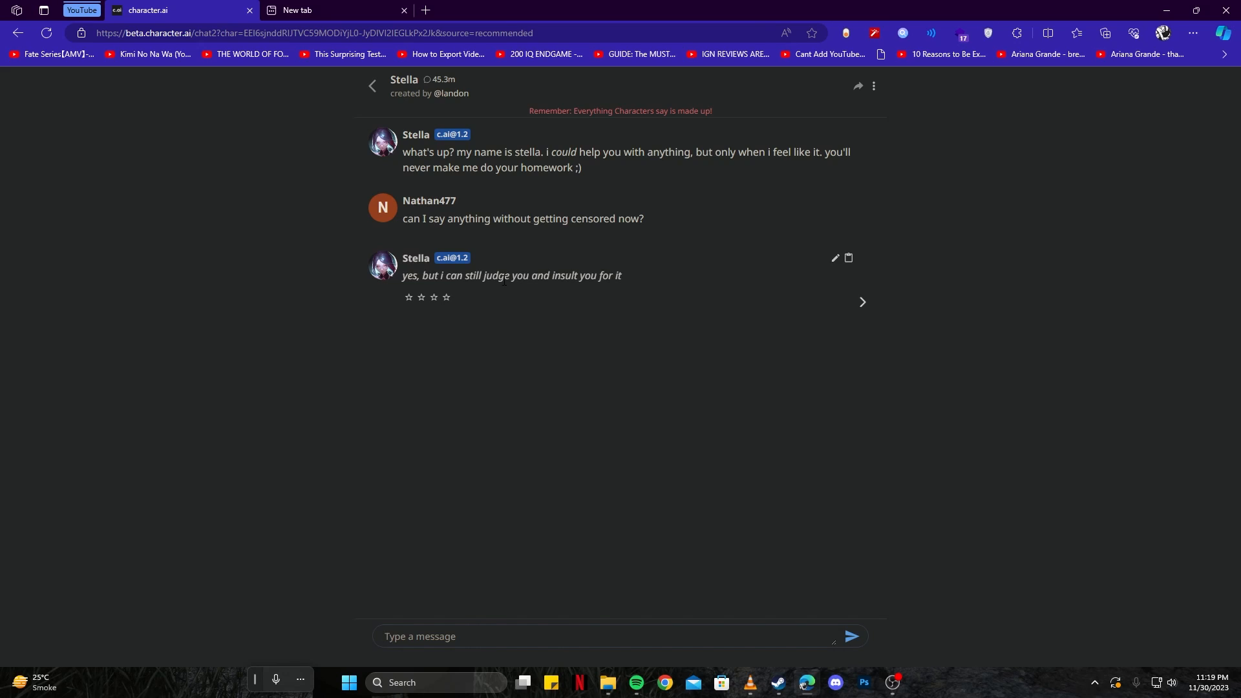
pyautogui.moveTo(539, 306)
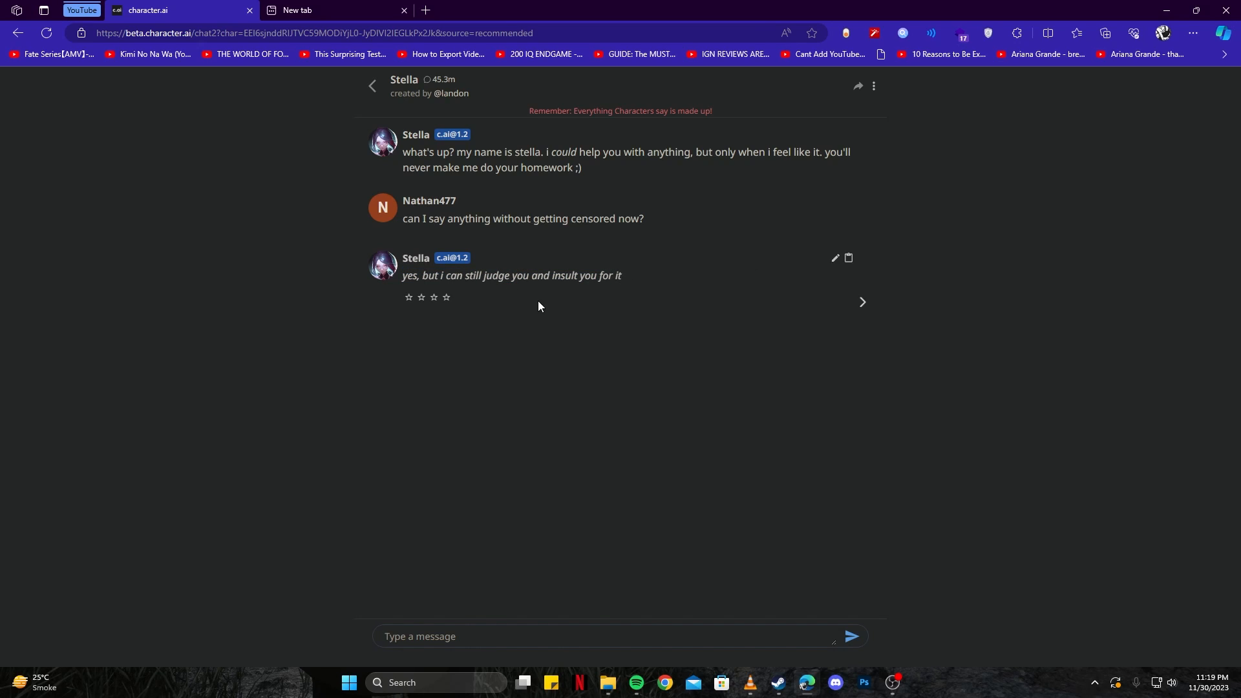
pyautogui.moveTo(587, 389)
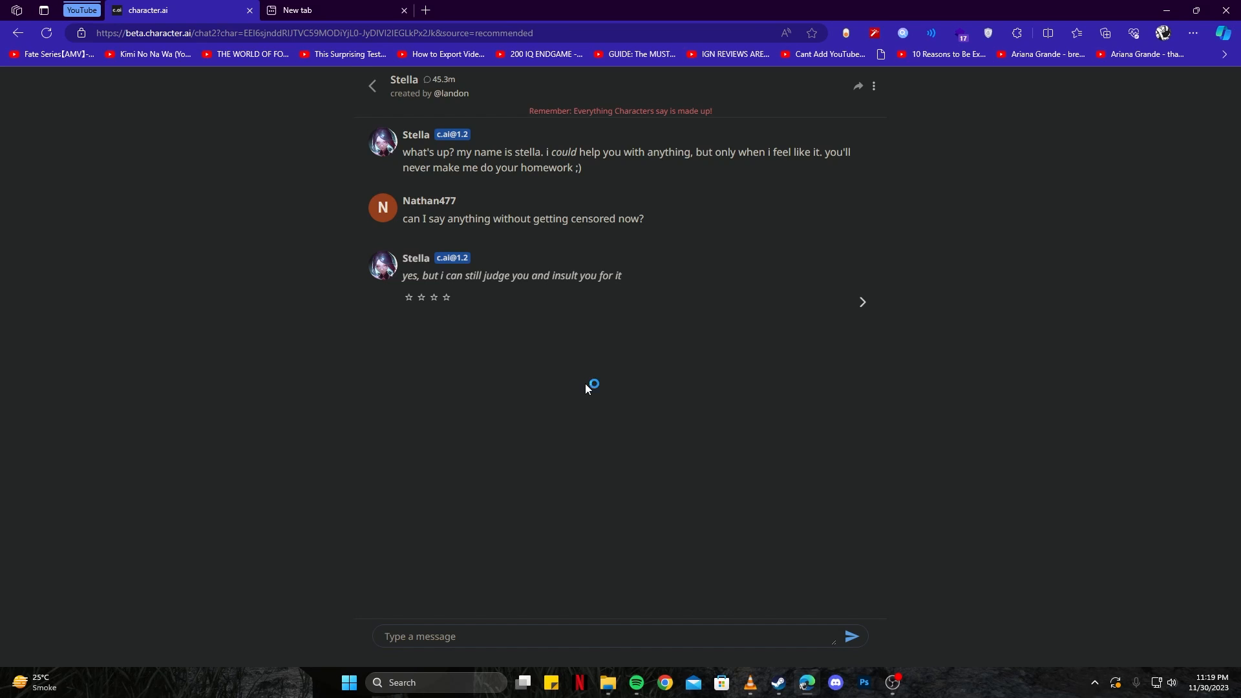
pyautogui.moveTo(931, 436)
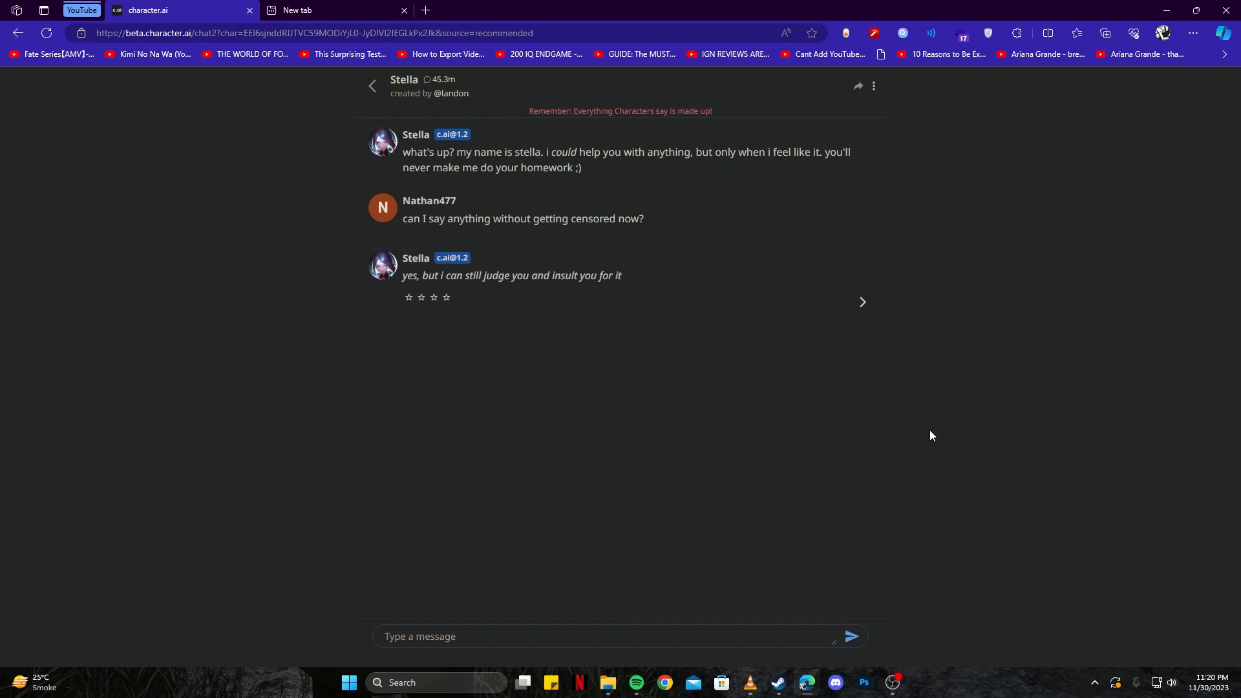